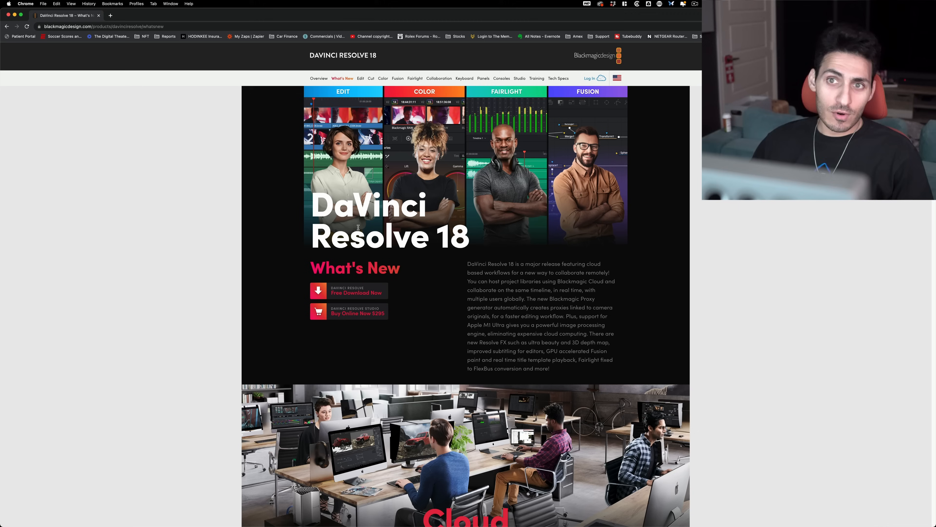
mouse_move(243, 263)
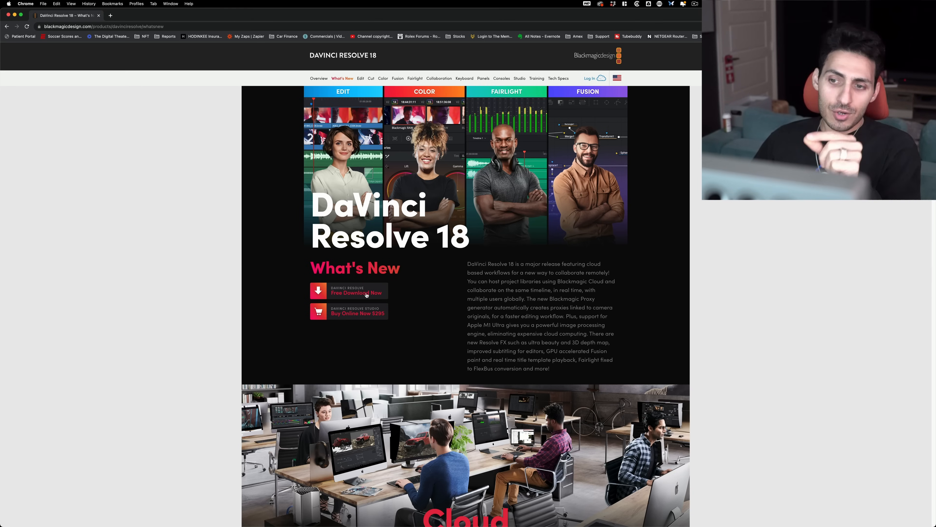
mouse_move(566, 346)
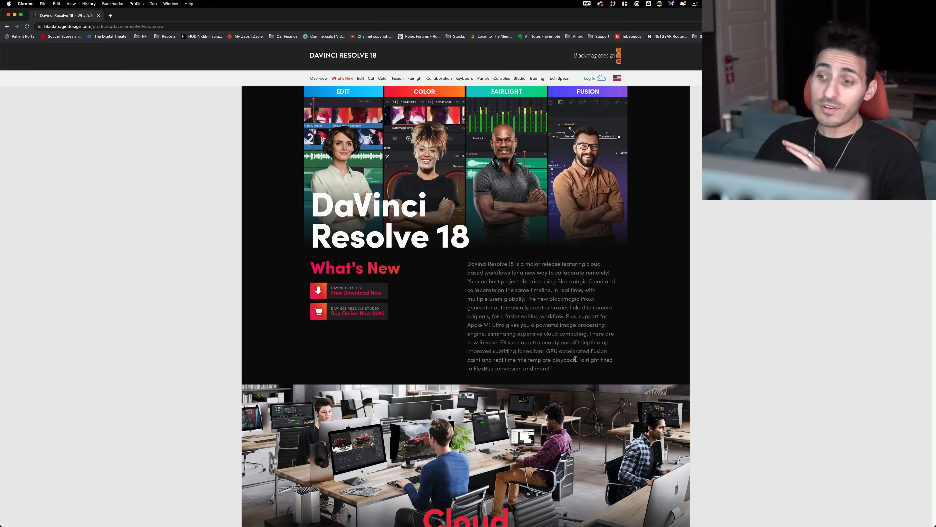
- Scroll past the Cloud Collaboration banner to Shared Project Libraries and Remote Monitoring Streaming
scroll(down, 3)
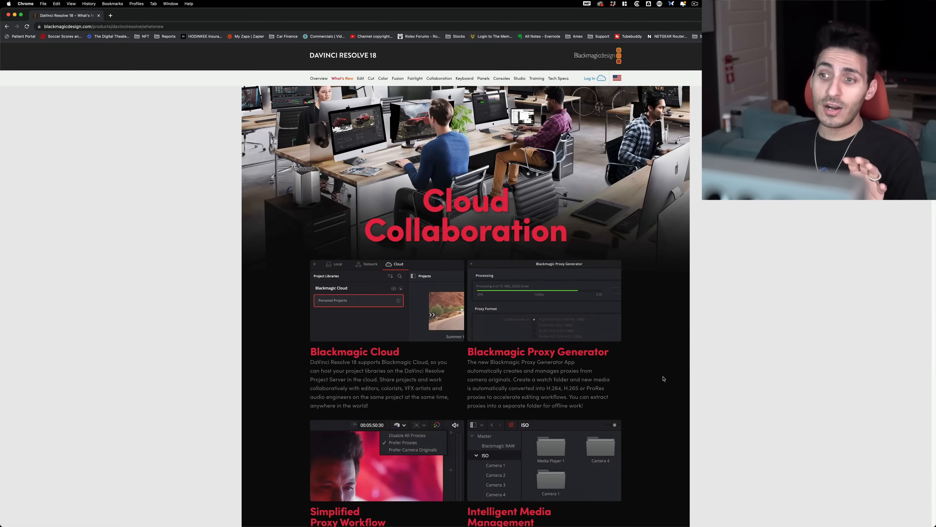
mouse_move(662, 378)
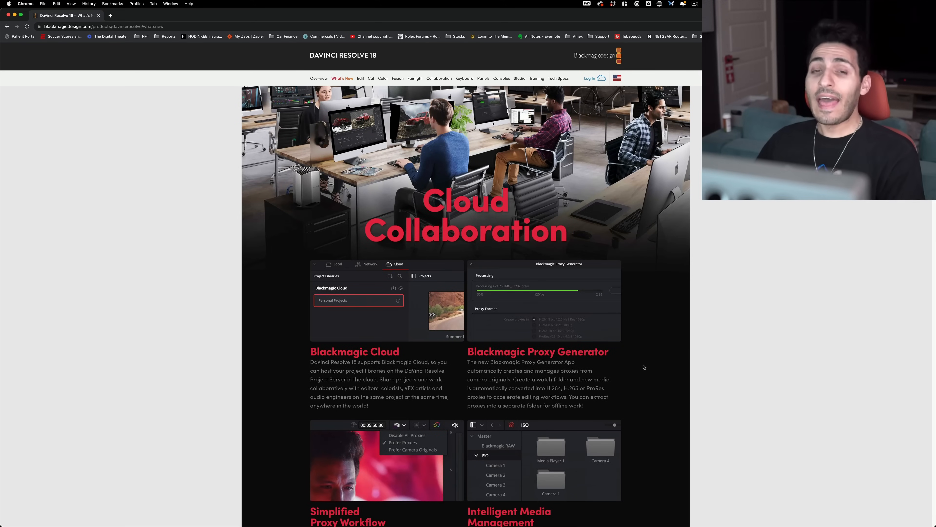
mouse_move(668, 344)
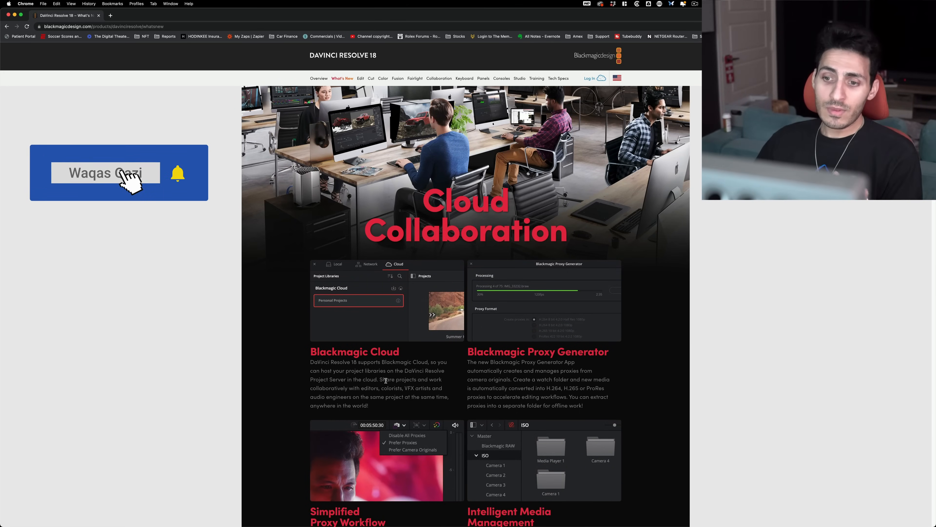
scroll(down, 3)
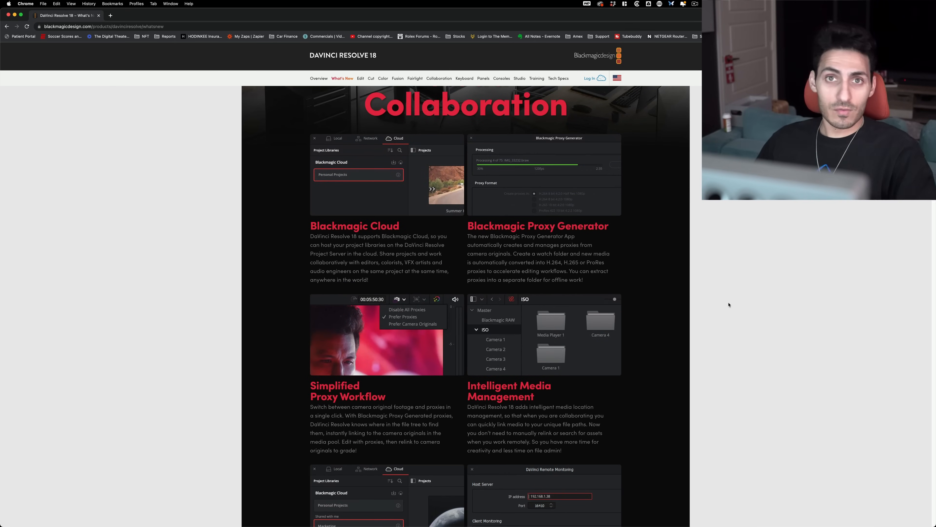
mouse_move(715, 336)
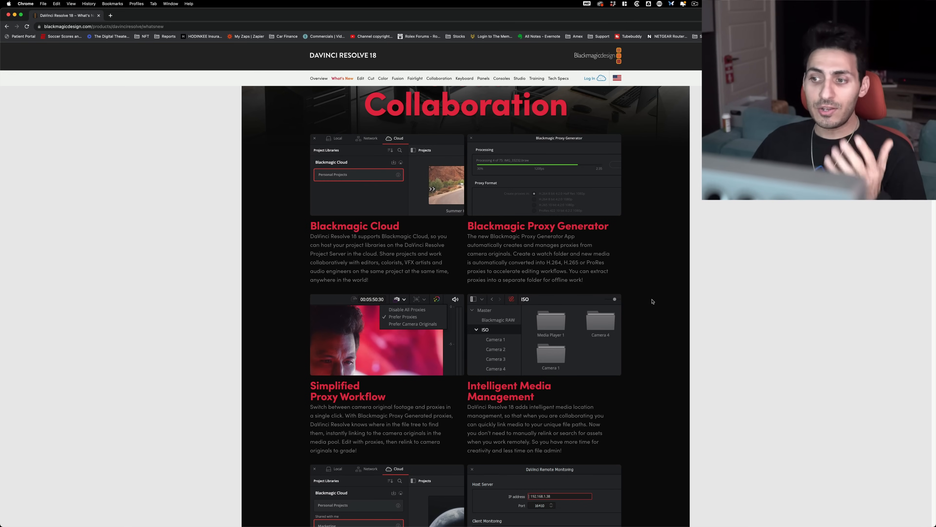
scroll(down, 3)
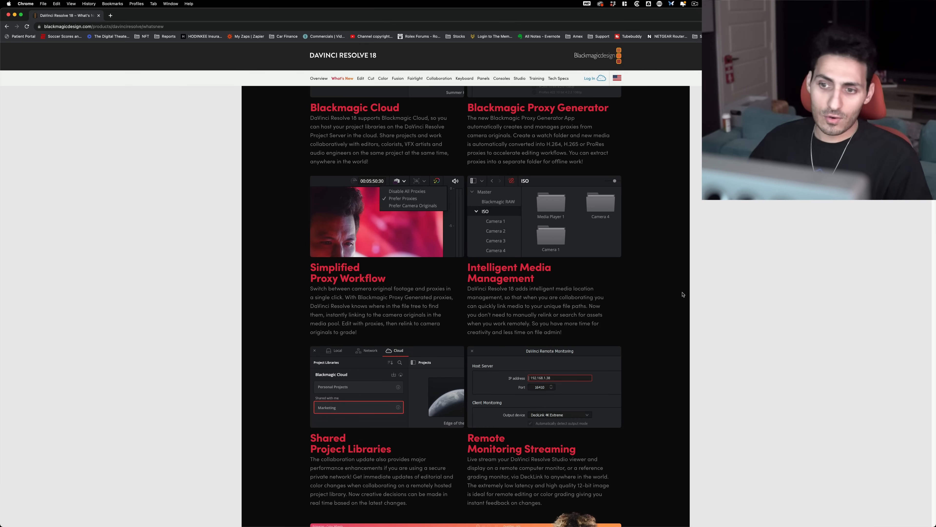
- Scroll to the Color banner with Intuitive Object Mask and Automatic Depth Map
scroll(down, 3)
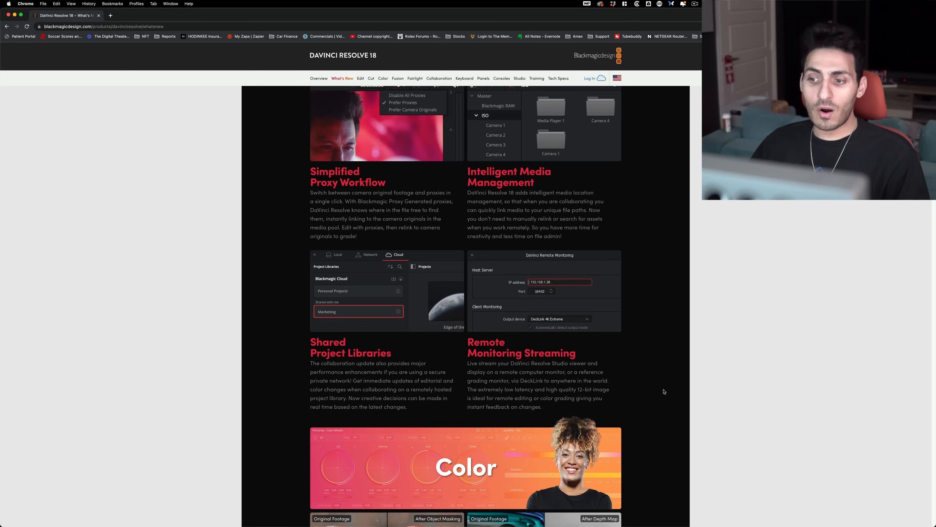
mouse_move(651, 373)
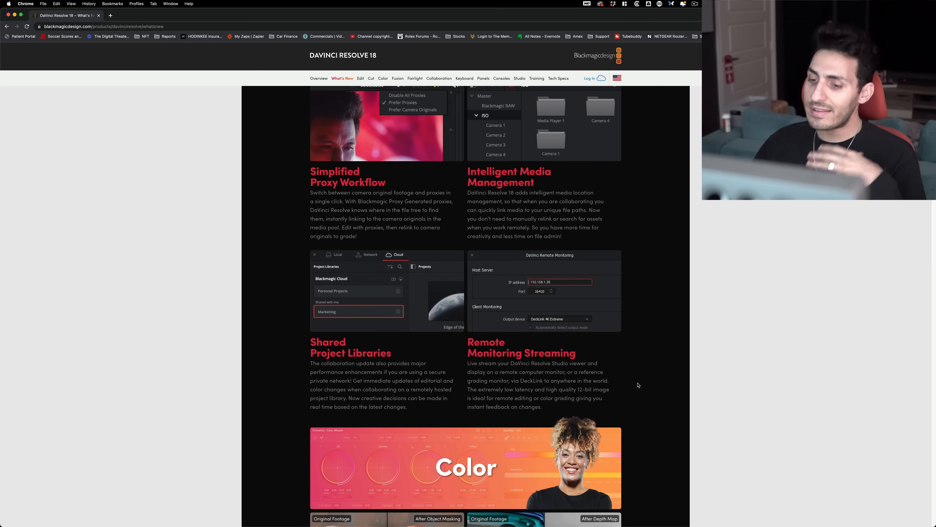
scroll(down, 3)
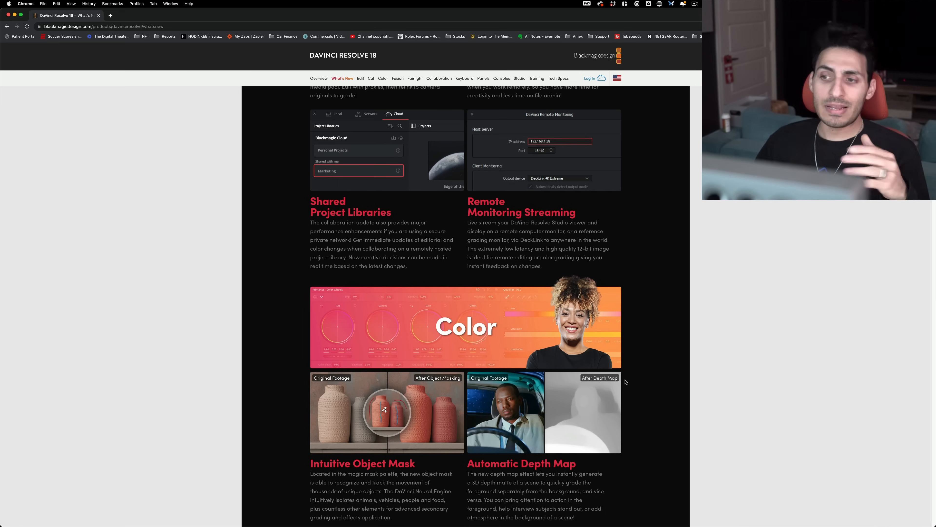
mouse_move(660, 268)
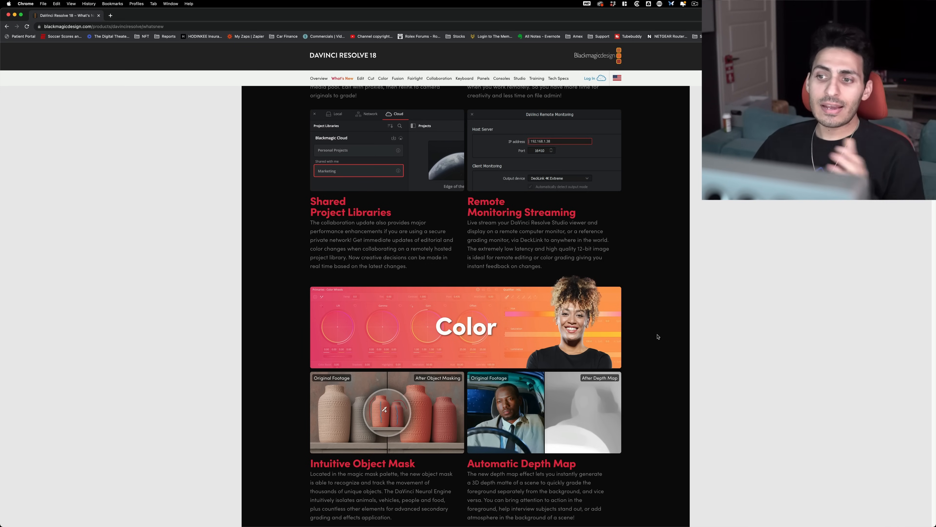
- Scroll past Track Moving Warped Surfaces and Resolve FX Beauty to the Edit banner
scroll(down, 3)
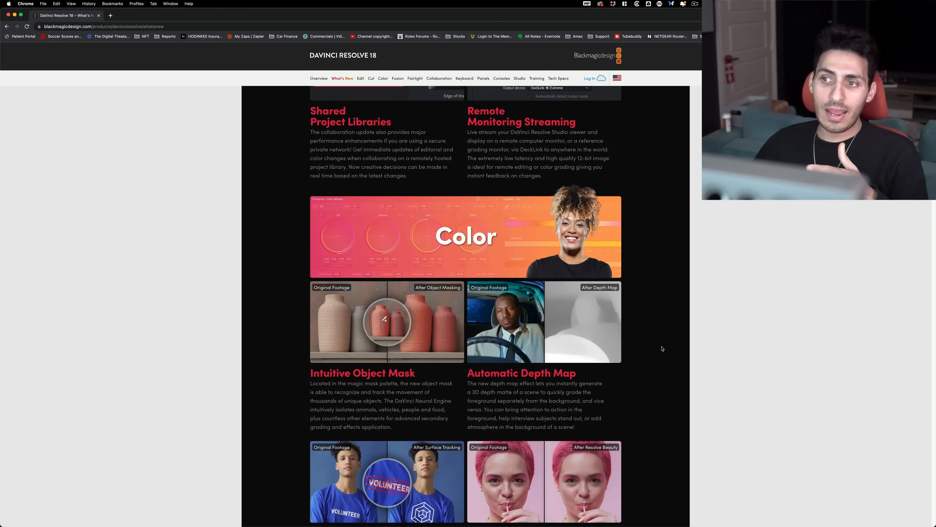
scroll(down, 3)
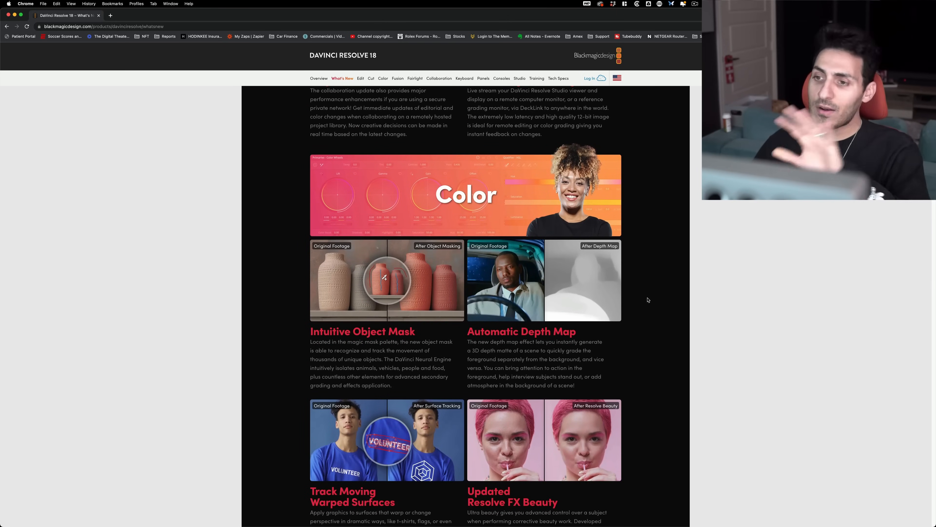
scroll(down, 3)
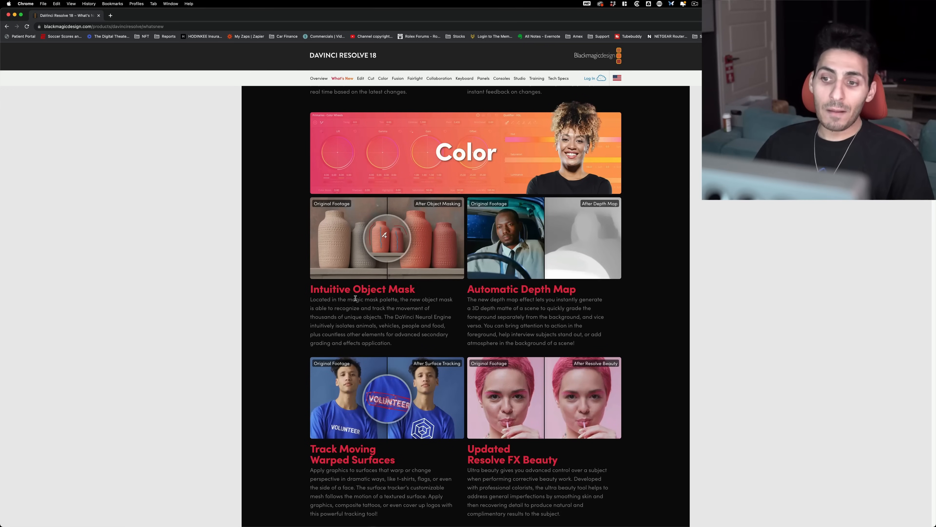
scroll(down, 3)
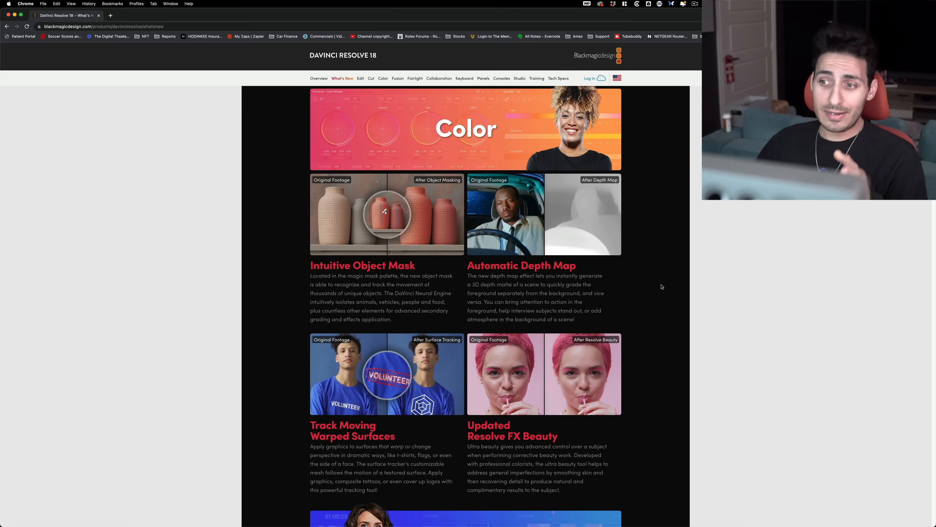
mouse_move(668, 294)
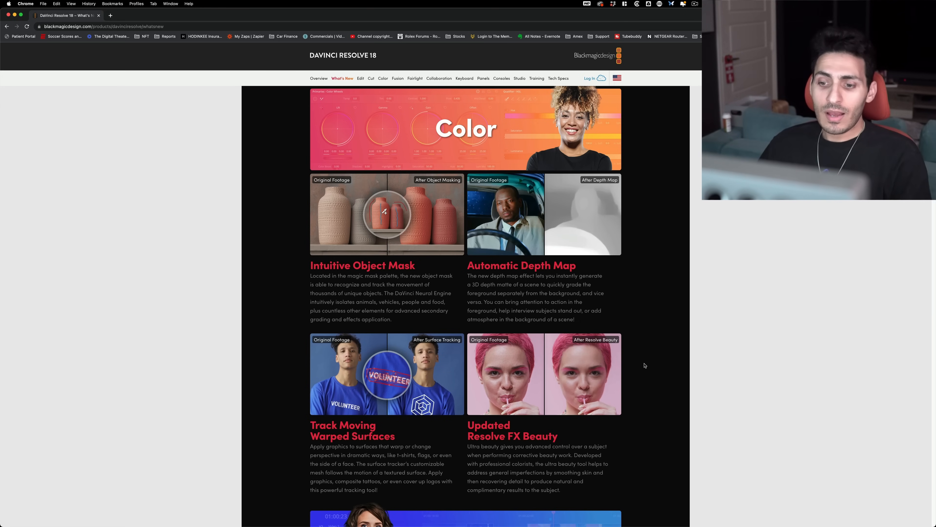
scroll(down, 3)
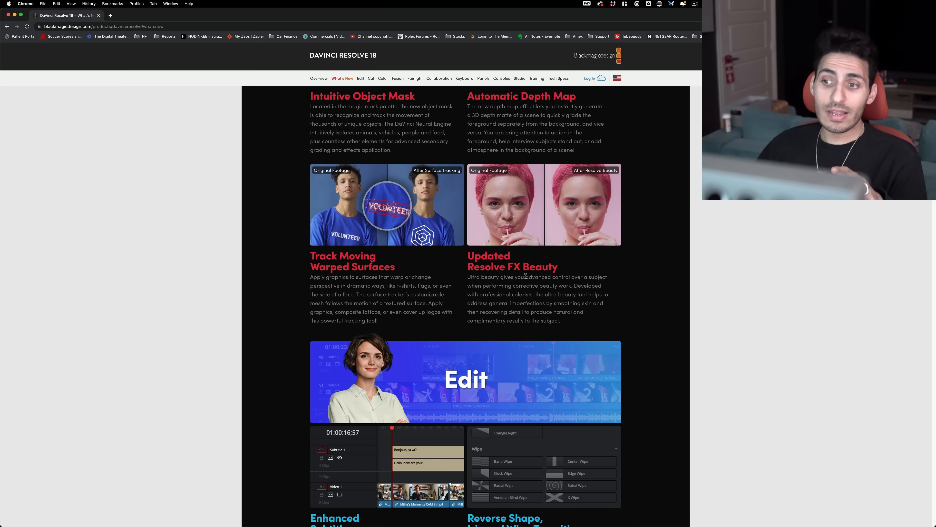
- Scroll around the hero banner to land on Cloud Collaboration with Blackmagic Cloud and Proxy Generator
scroll(down, 3)
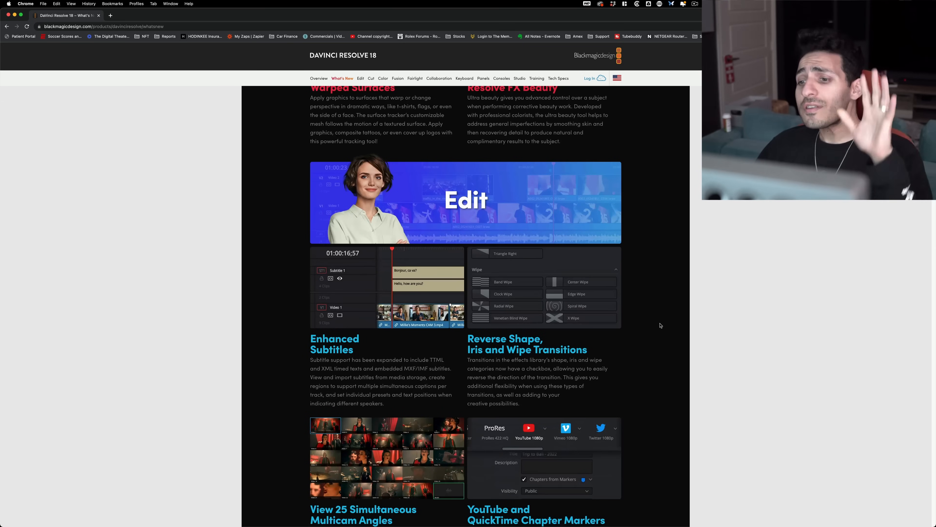
scroll(down, 3)
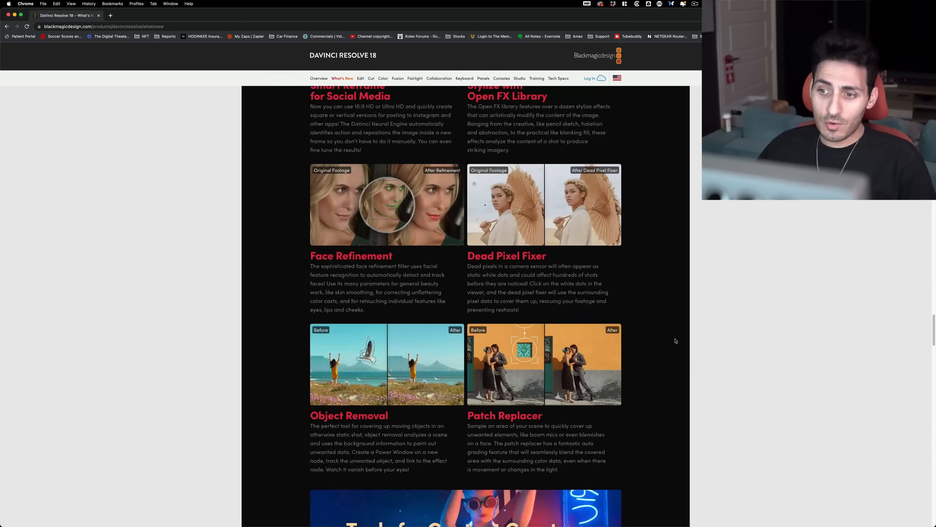
scroll(down, 3)
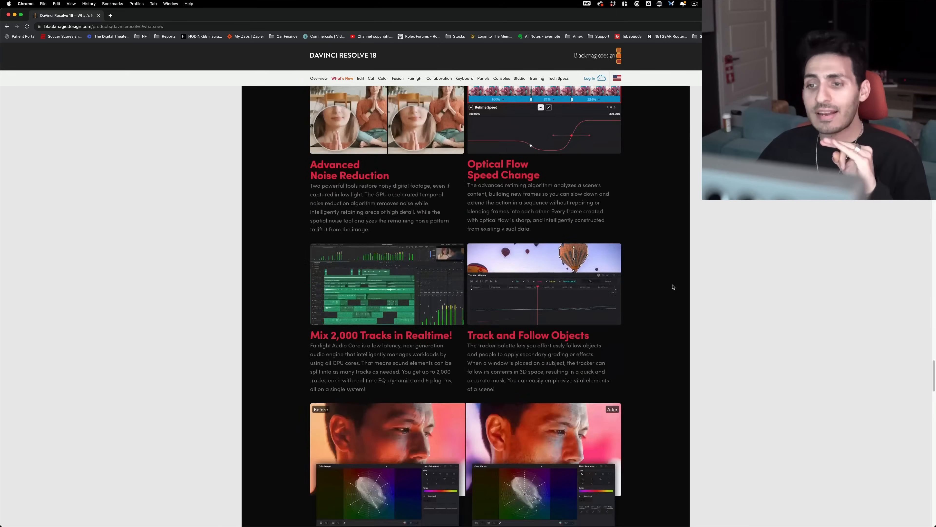
scroll(up, 3)
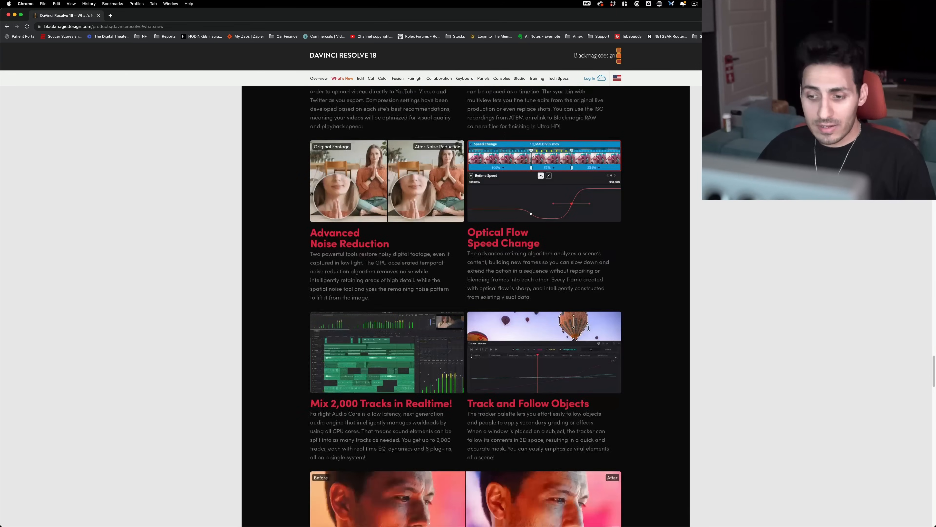
scroll(up, 3)
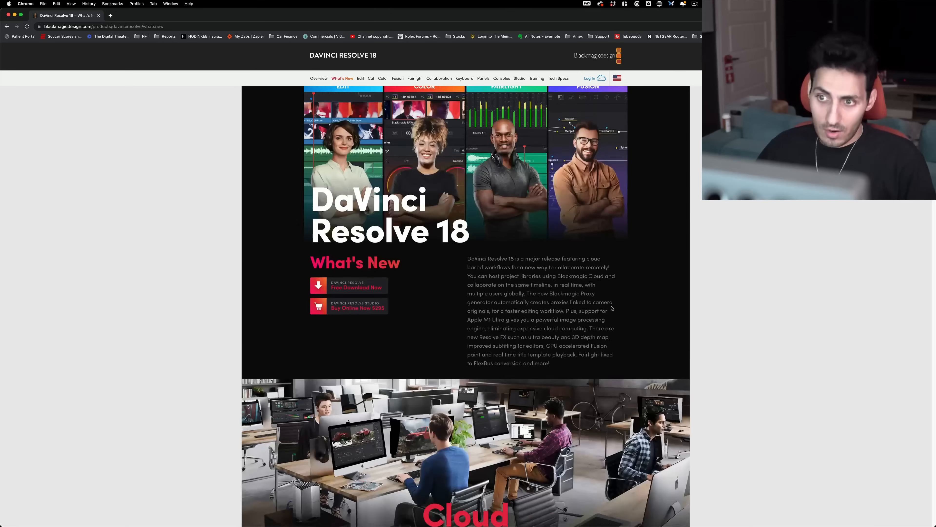
scroll(down, 3)
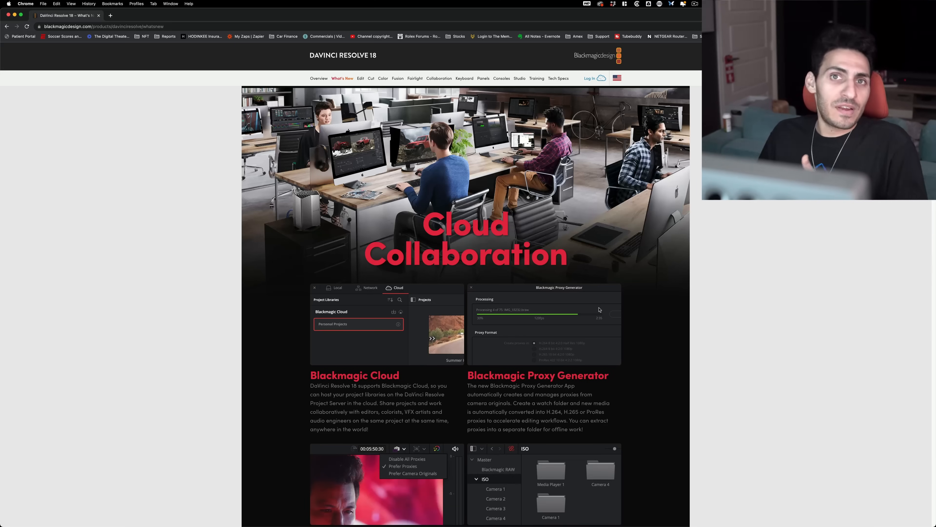
mouse_move(736, 394)
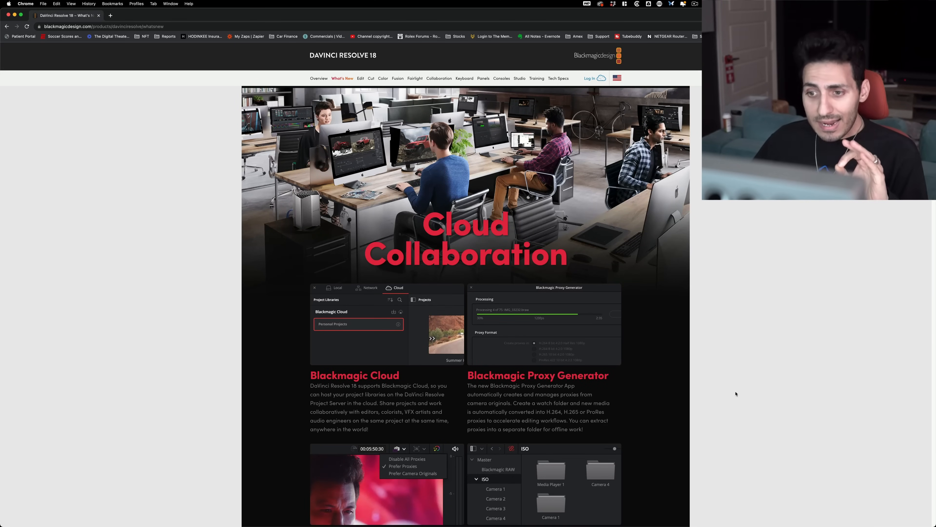
mouse_move(737, 390)
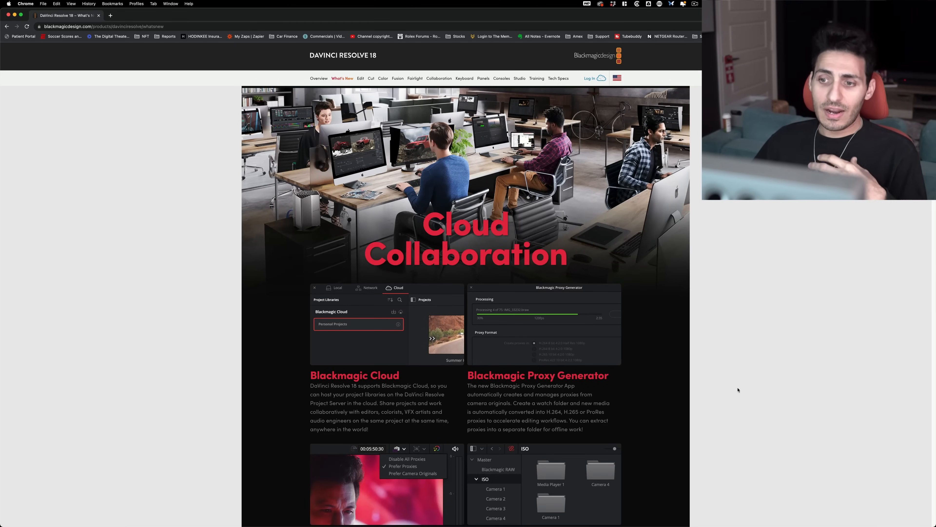
- Scroll to Simplified Proxy Workflow, Intelligent Media Management and Shared Project Libraries
scroll(down, 3)
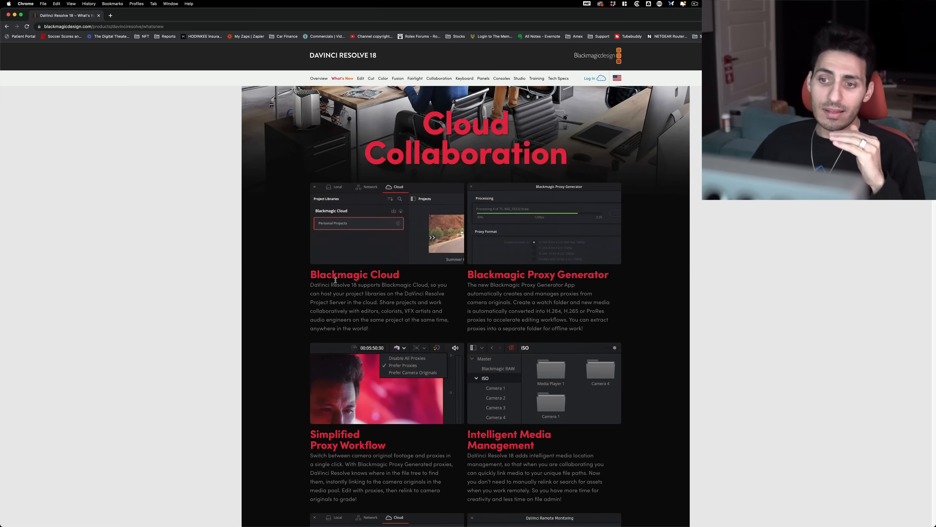
mouse_move(738, 327)
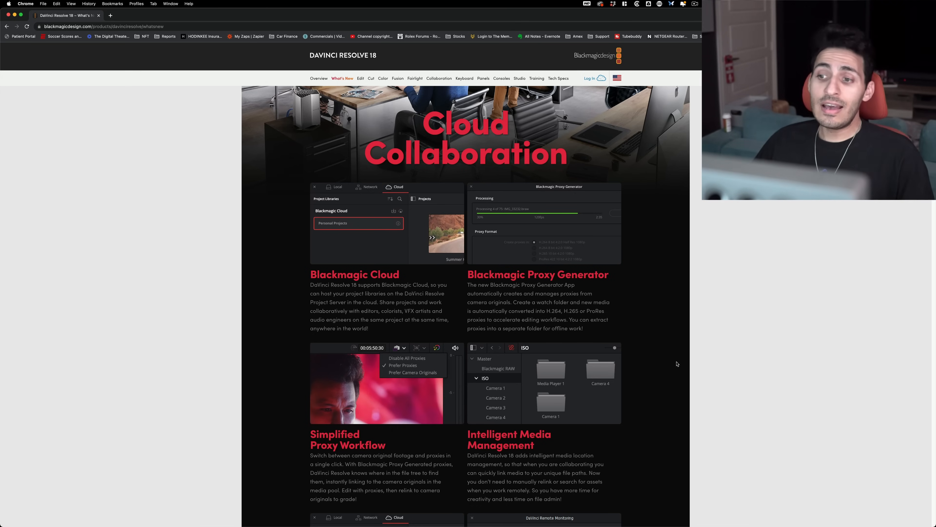
scroll(down, 3)
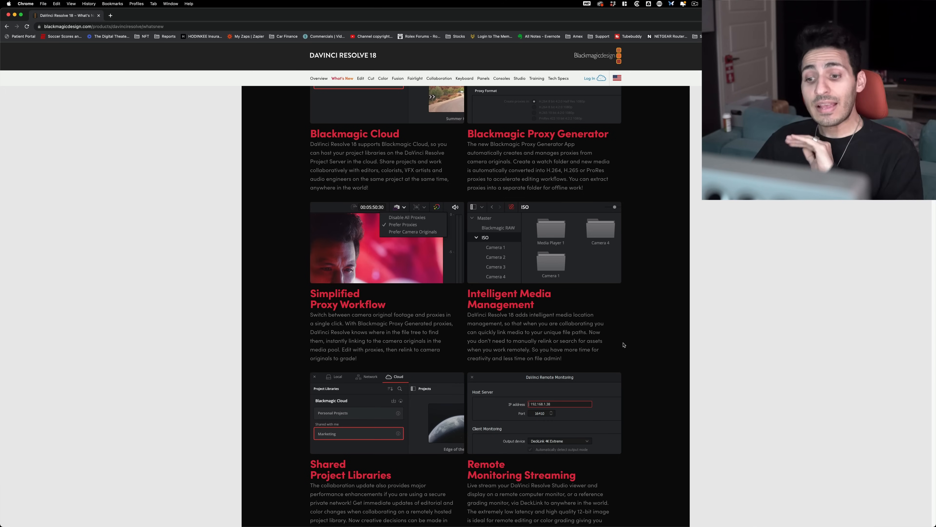
- Skim through Color, Edit and Fairlight to Next Generation Engineering with Neural Engine Acceleration and Laptop HDR Monitoring
scroll(down, 3)
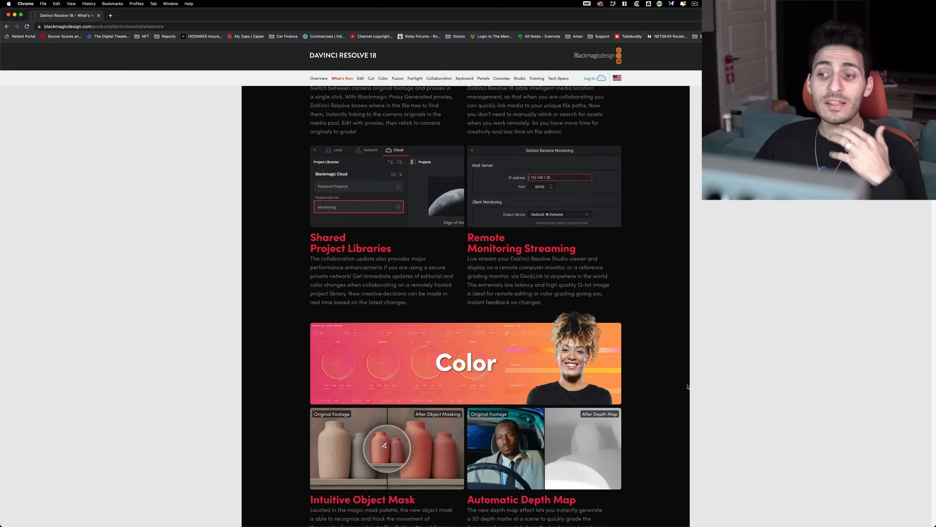
scroll(down, 3)
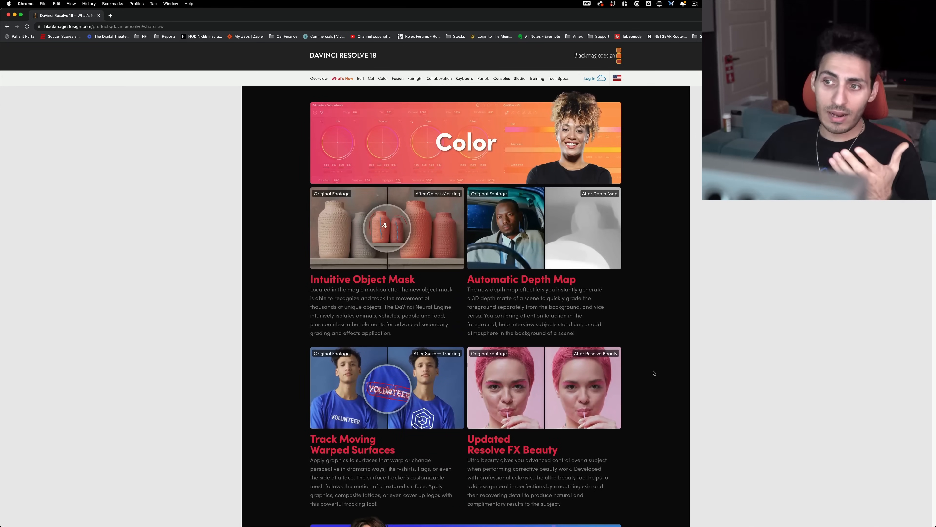
scroll(down, 3)
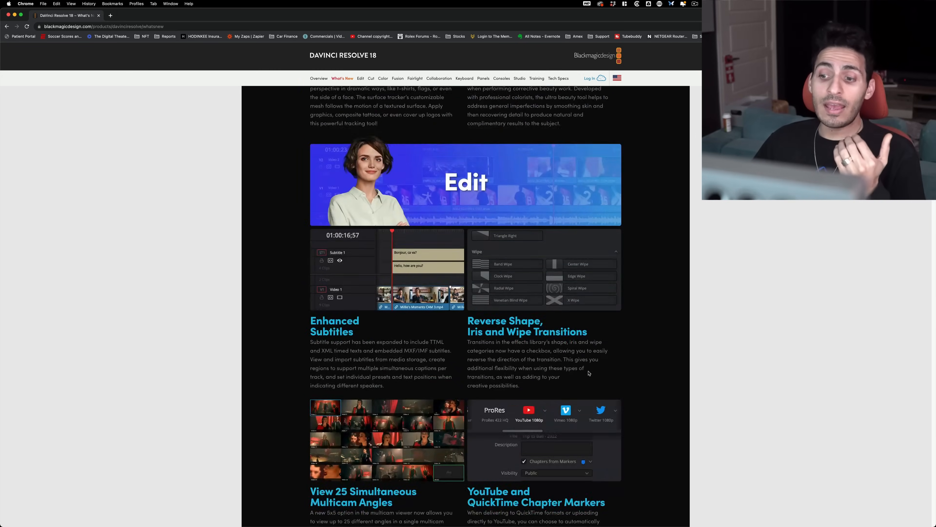
scroll(down, 3)
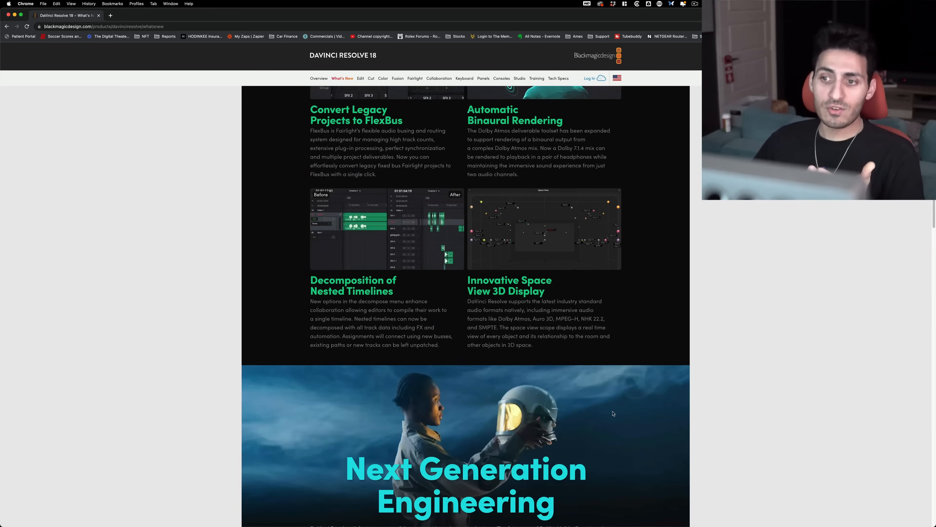
scroll(down, 3)
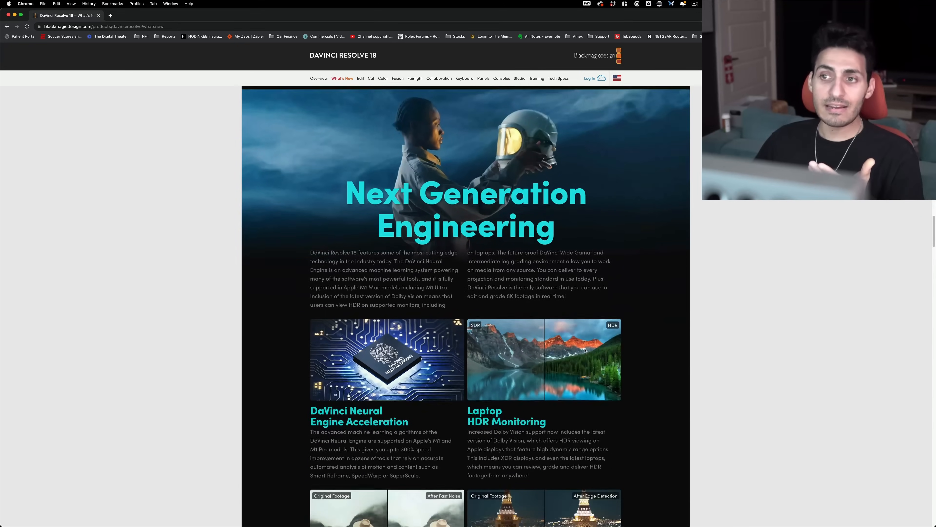
scroll(down, 3)
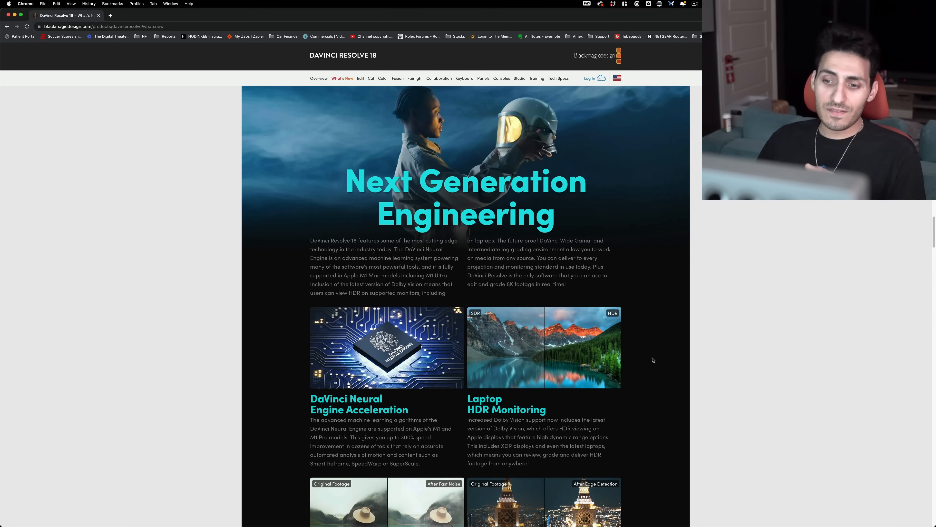
- Scroll down briefly, then back up to the multicam, Fusion and Color features
scroll(down, 3)
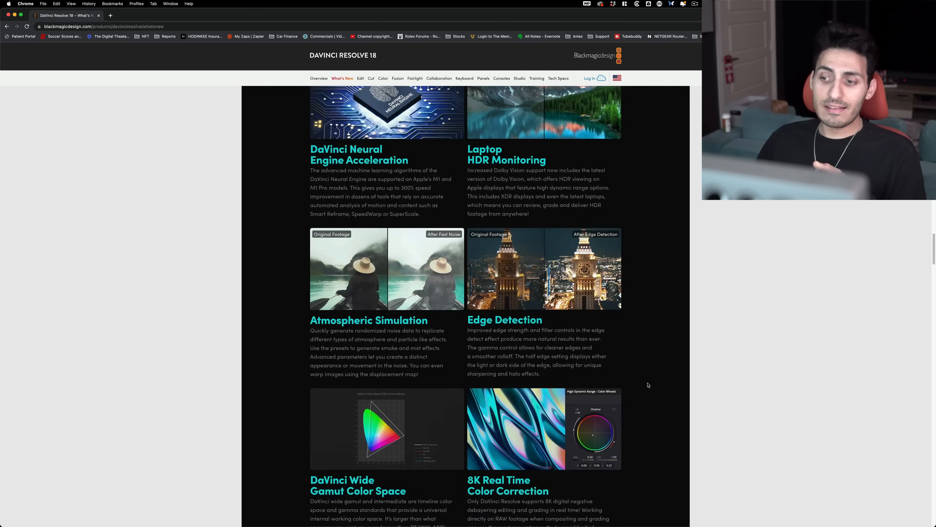
scroll(down, 3)
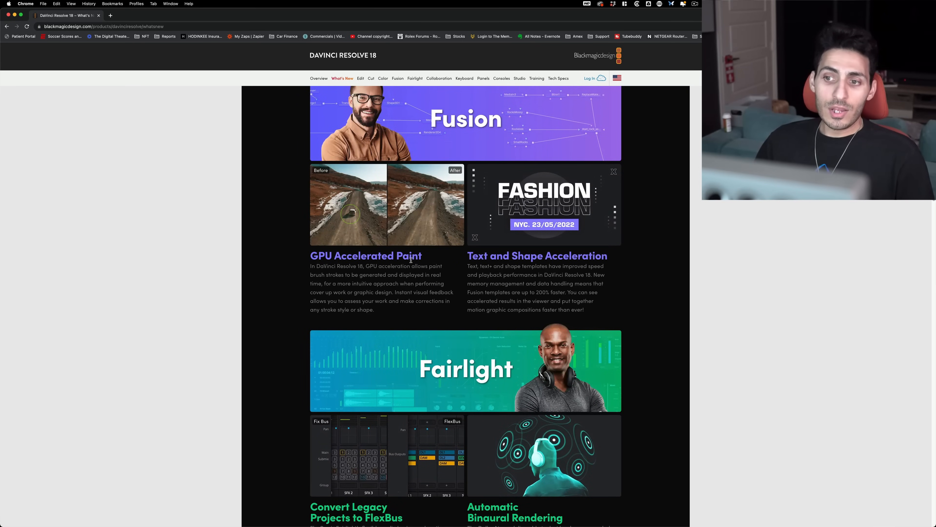
mouse_move(717, 219)
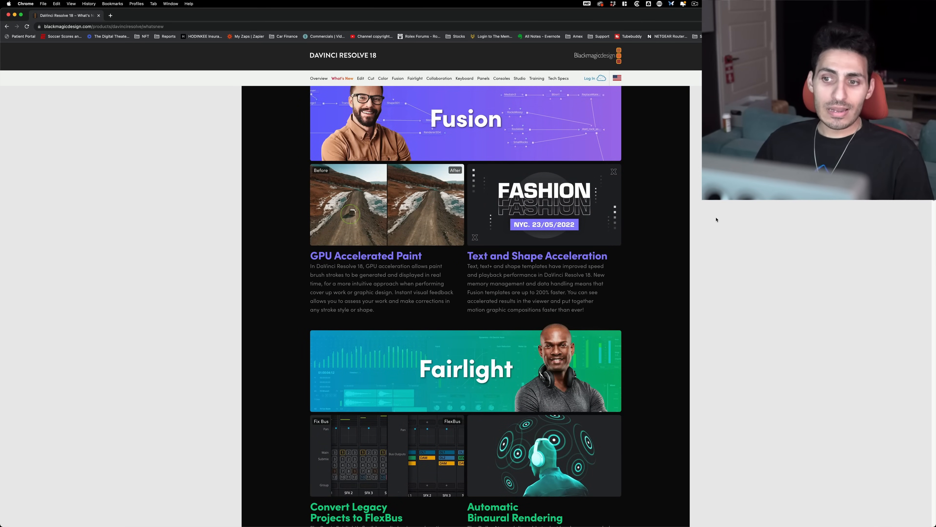
scroll(up, 3)
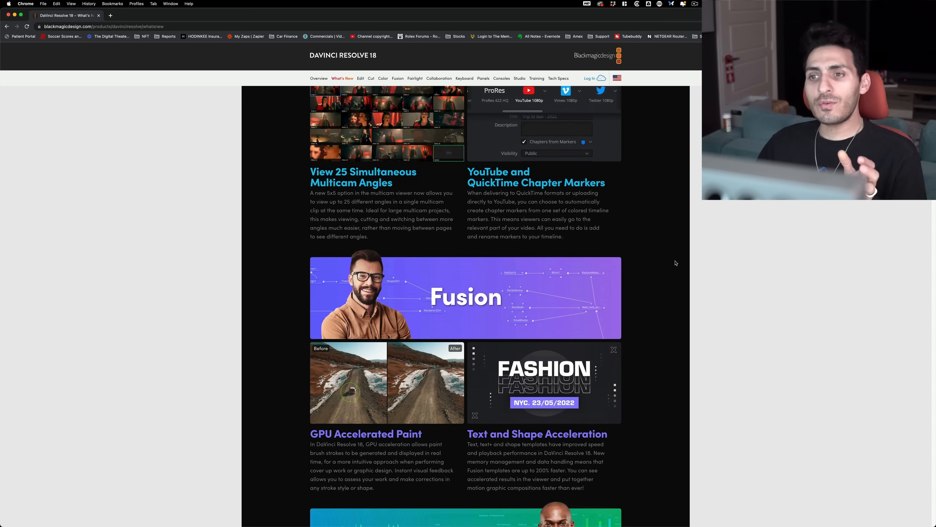
scroll(down, 3)
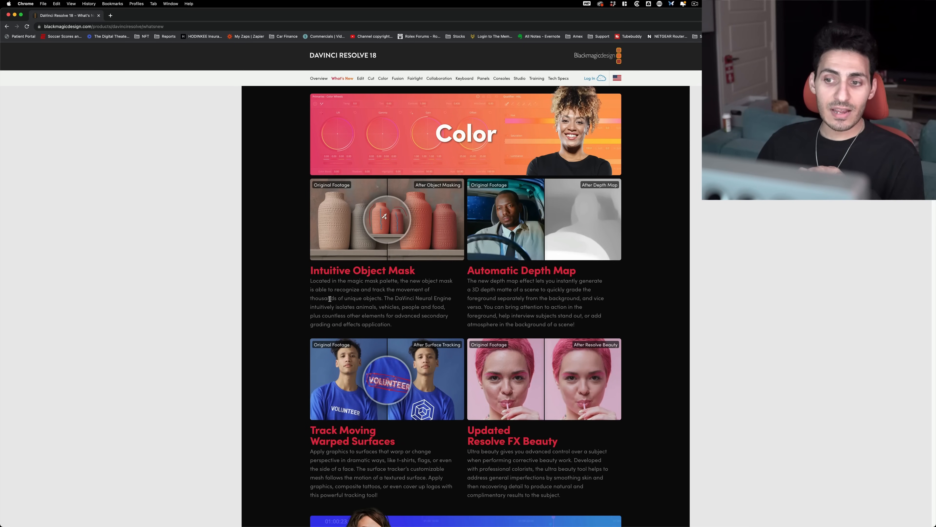
mouse_move(621, 308)
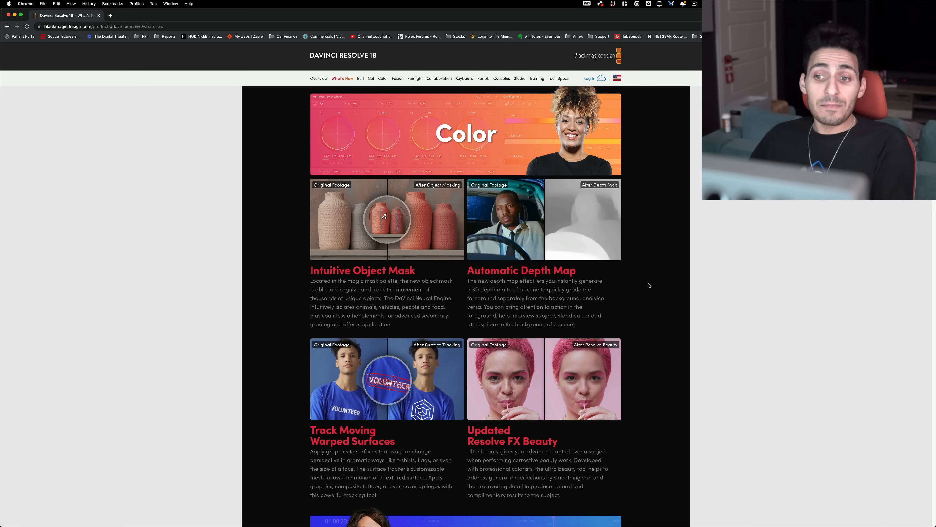
mouse_move(676, 308)
text(shotdeck.com)
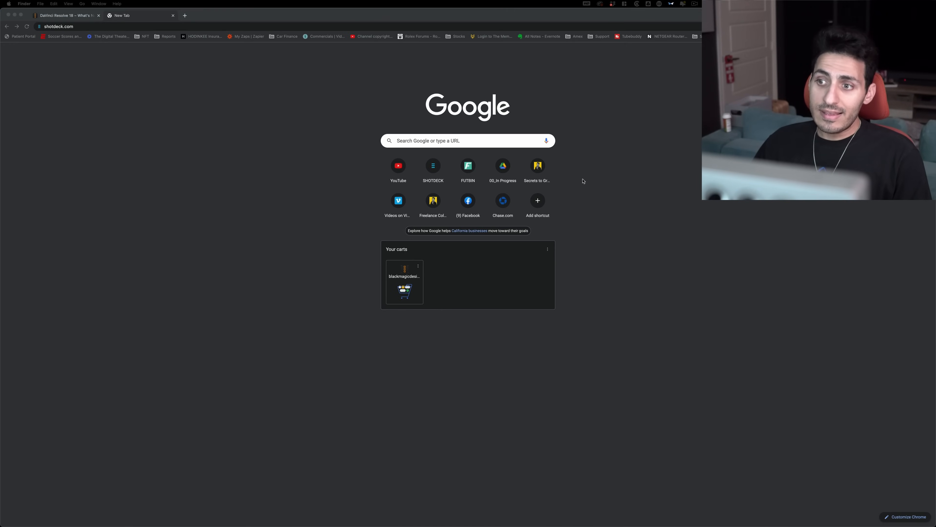
click(536, 165)
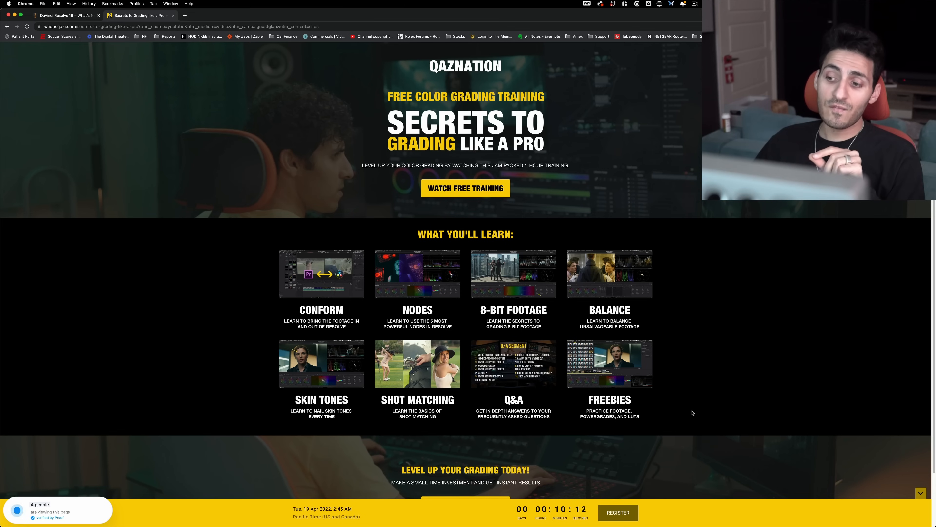
mouse_move(705, 413)
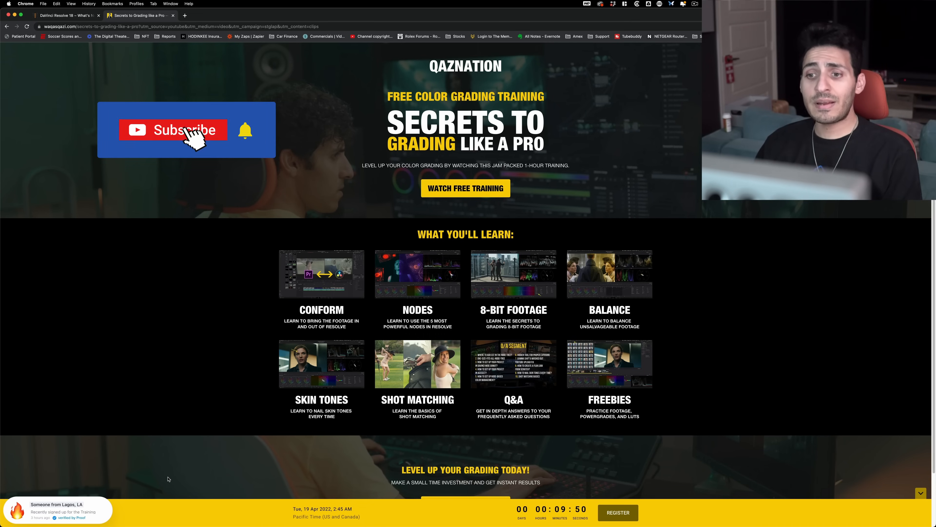
click(172, 130)
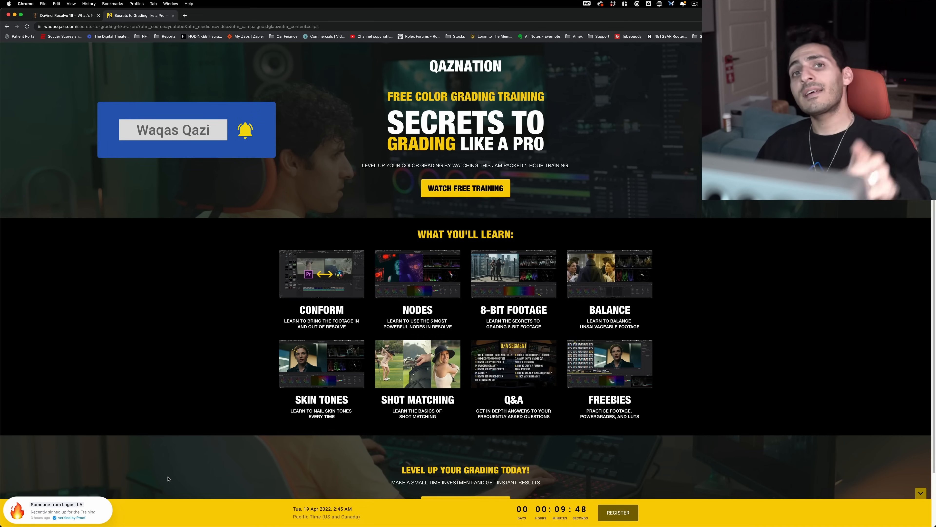